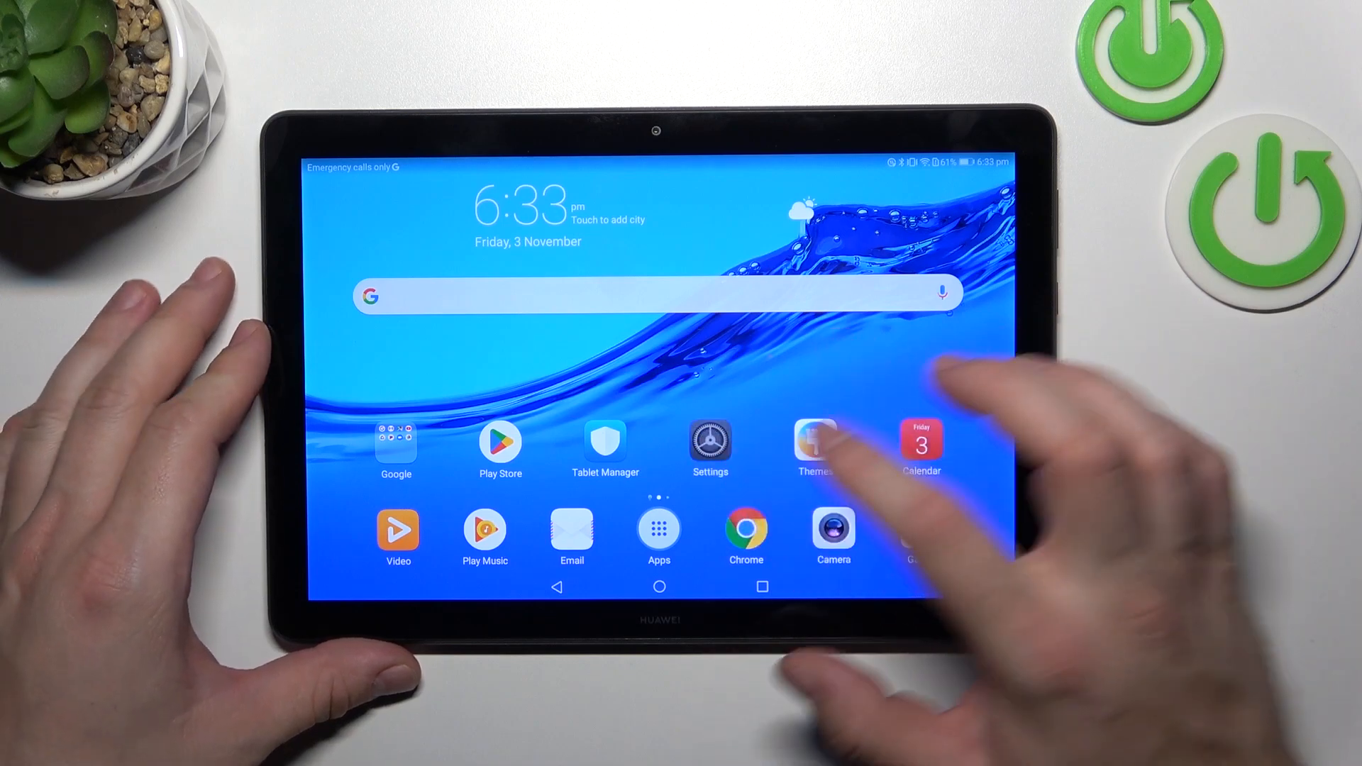
# Go from Settings through Security & privacy to Screen lock & passwords.
pyautogui.click(709, 449)
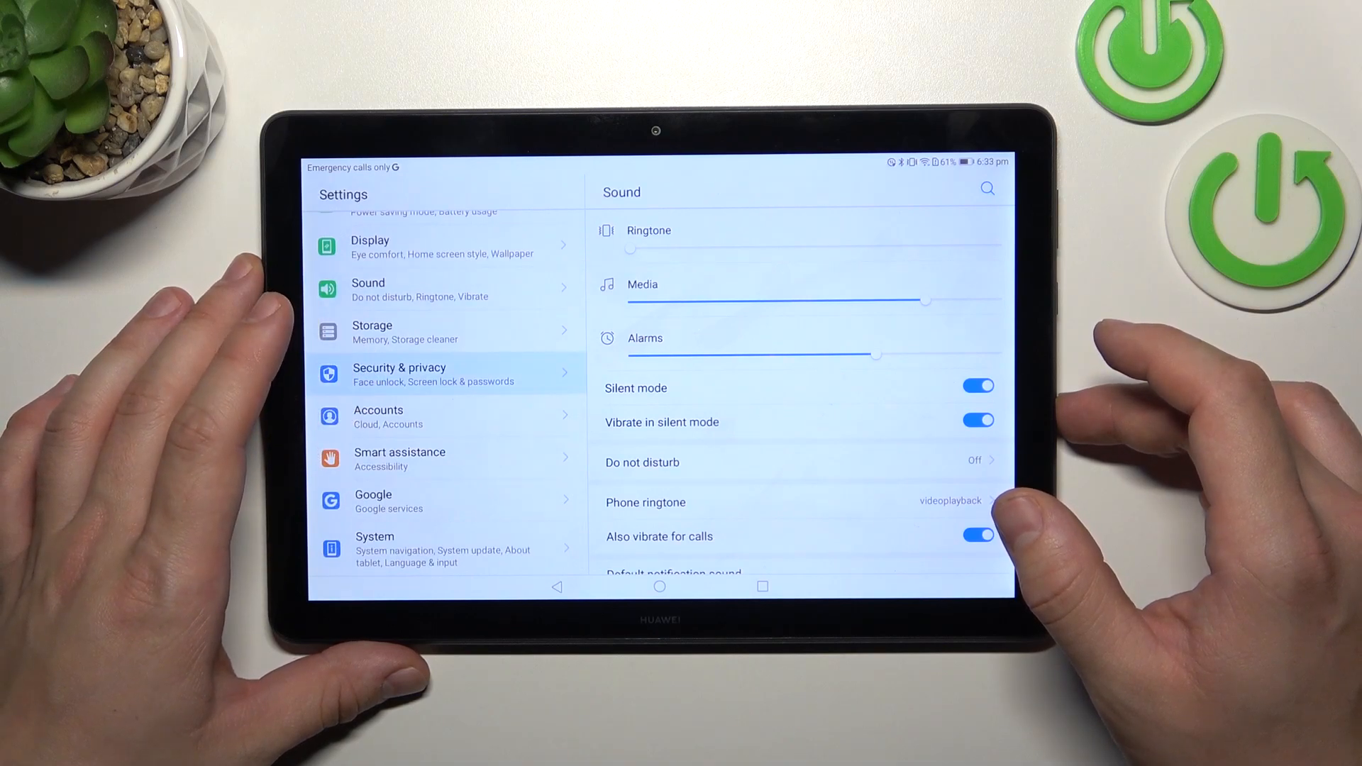
pyautogui.click(399, 374)
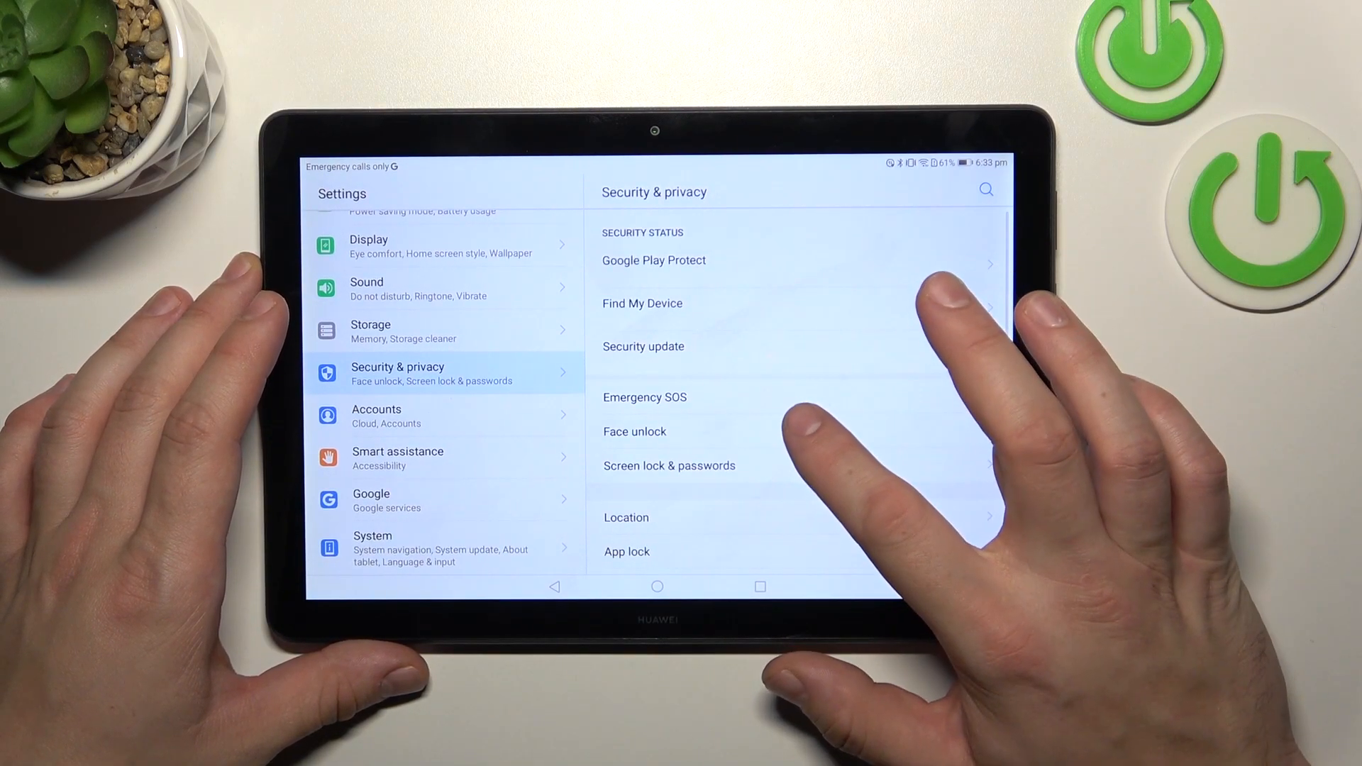
pyautogui.click(668, 464)
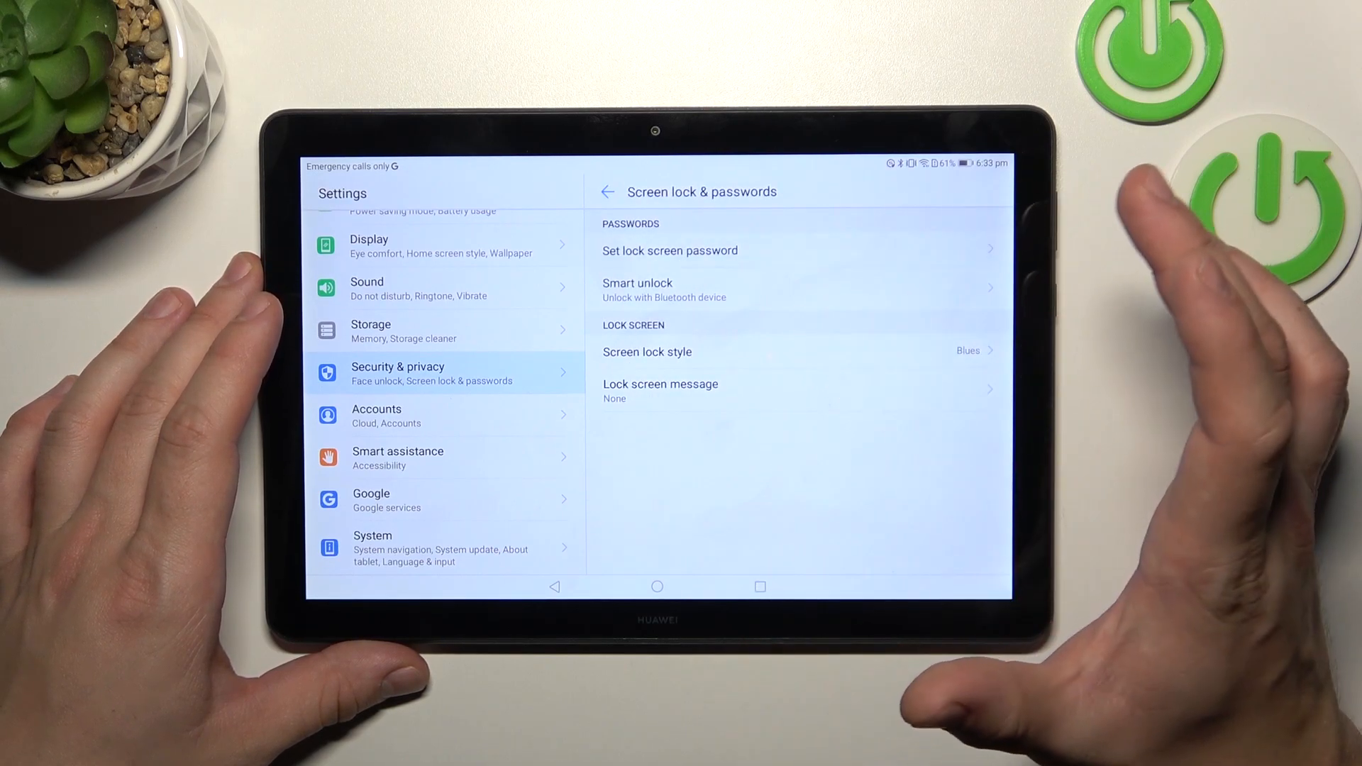
# Start a lock screen password and switch the unlock method to a 4-digit PIN.
pyautogui.click(669, 250)
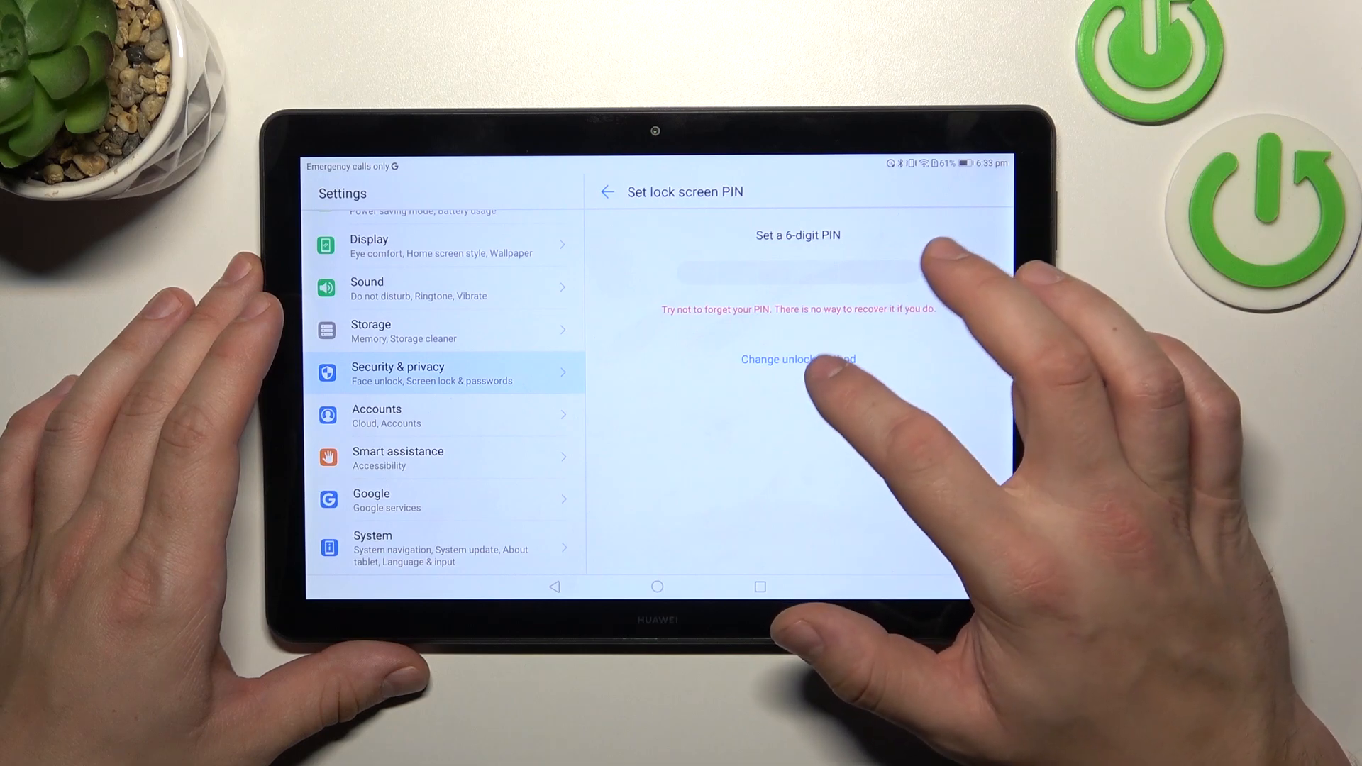
pyautogui.click(797, 359)
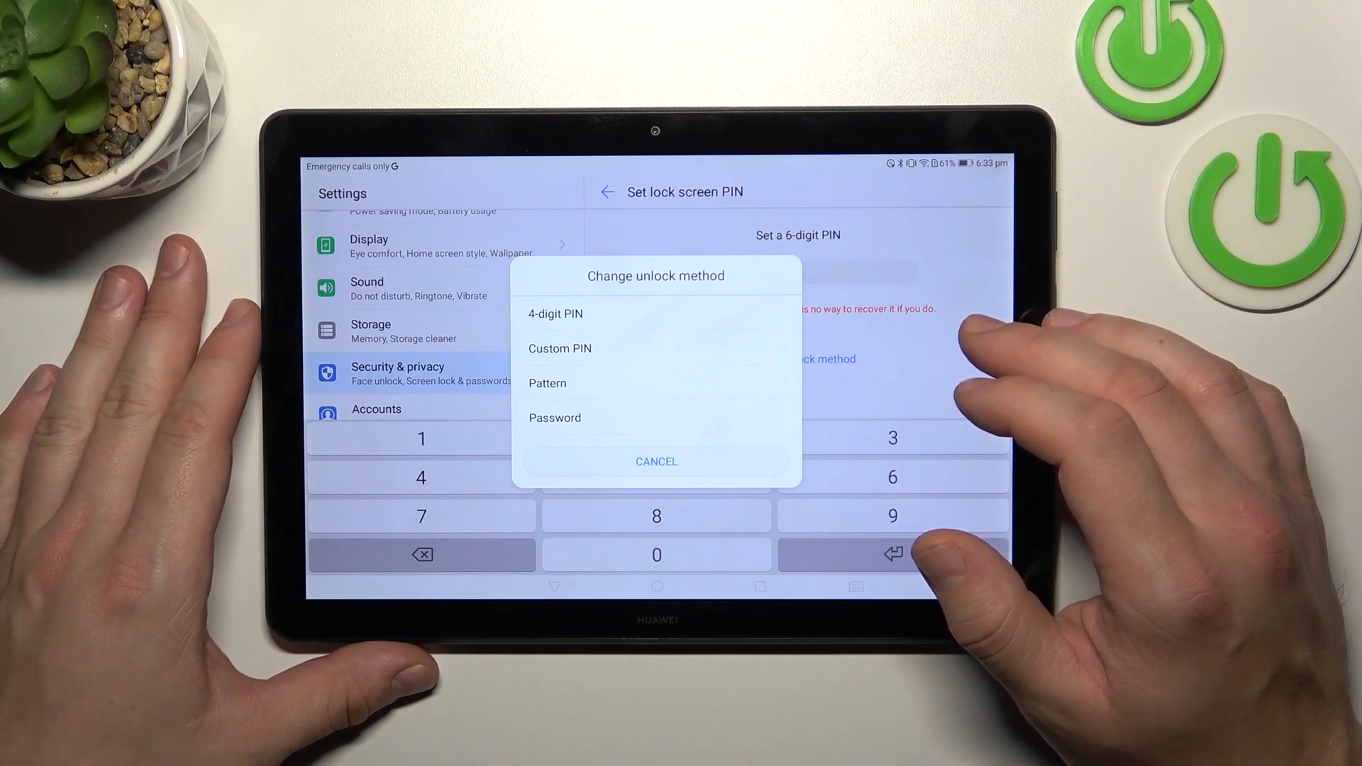
pyautogui.click(555, 313)
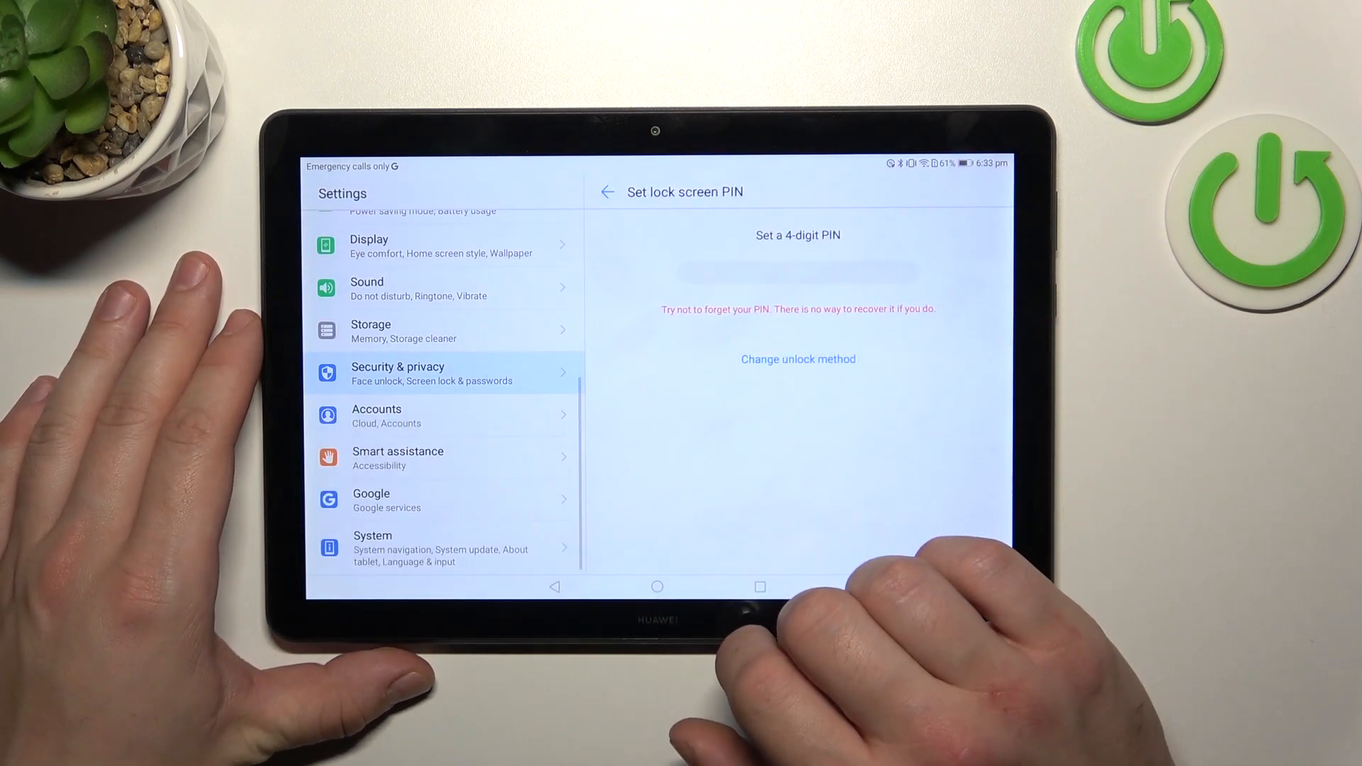
# Continue past the PIN entry to the Set new password screen asking for 6 digits.
pyautogui.click(797, 270)
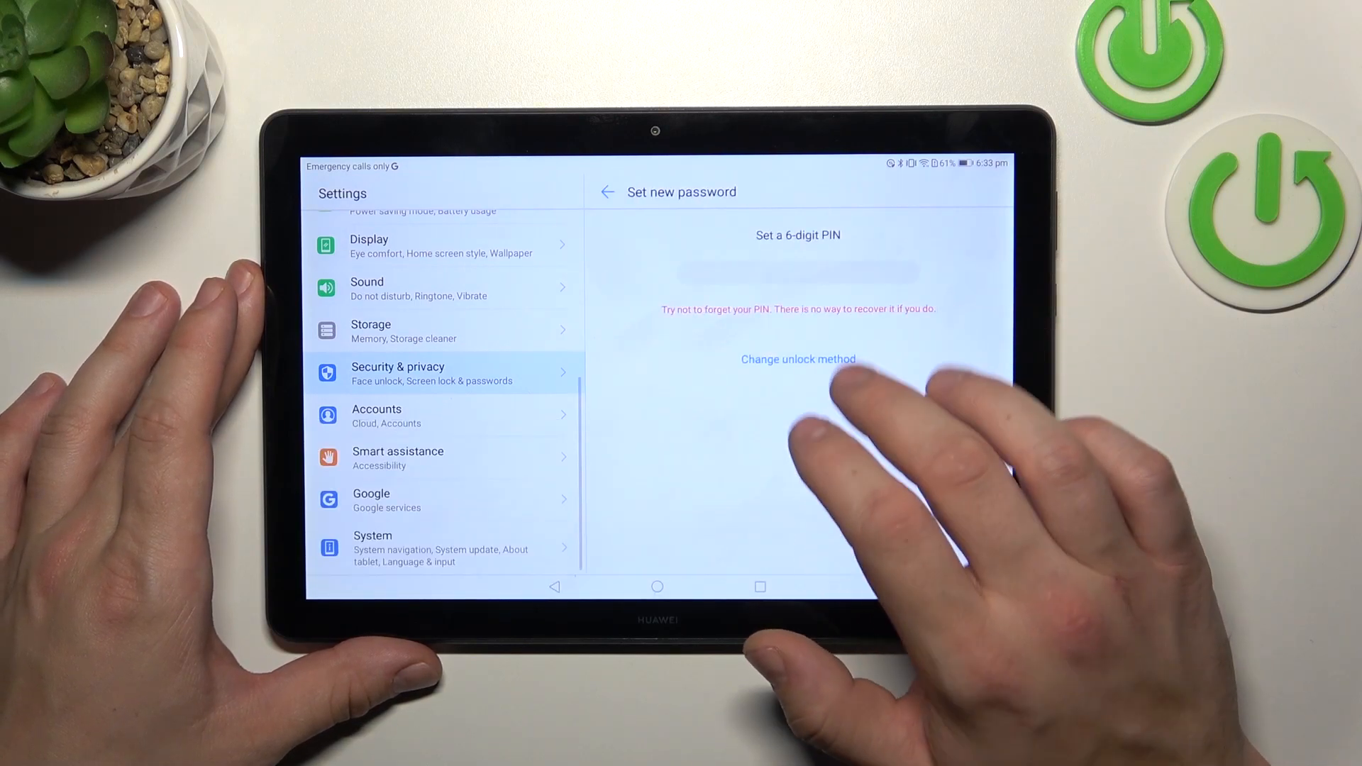
# Switch the unlock method to a text password, enter it and confirm.
pyautogui.click(797, 270)
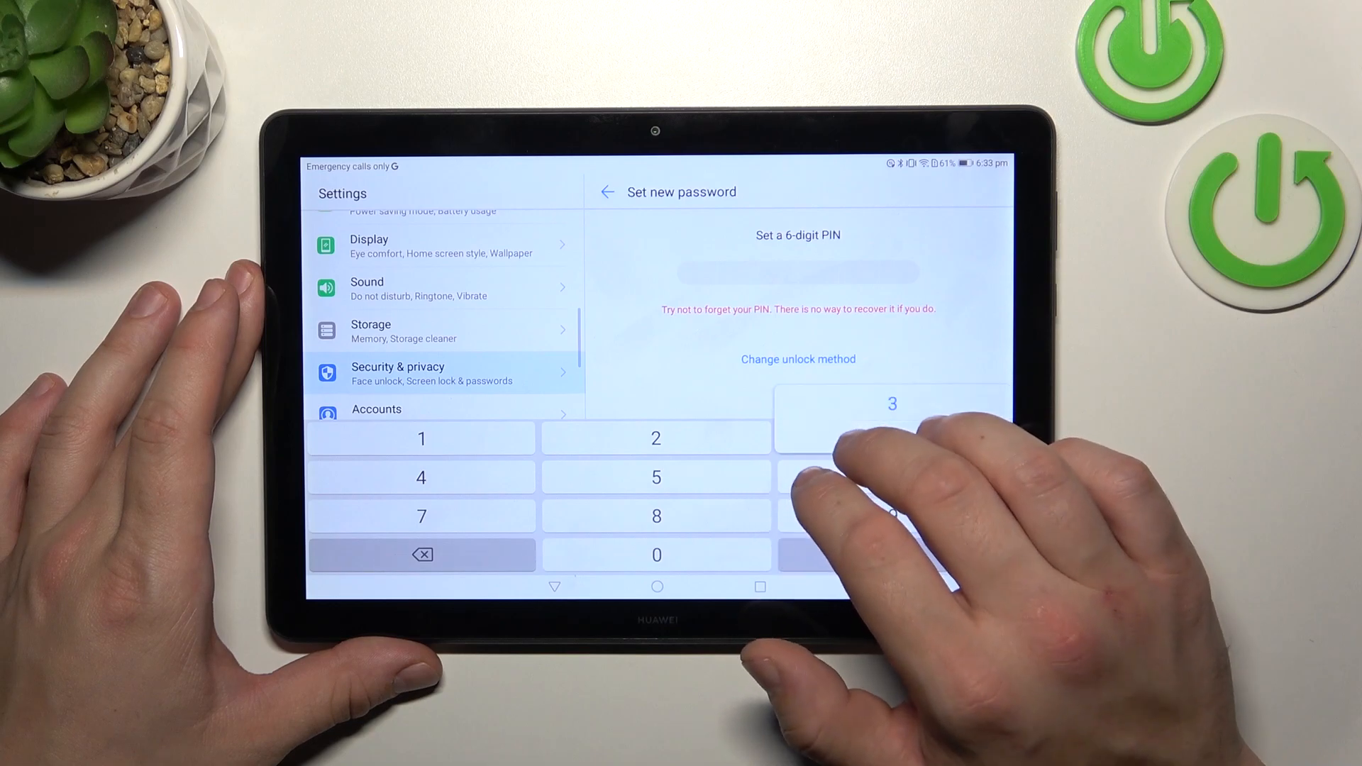
pyautogui.click(890, 403)
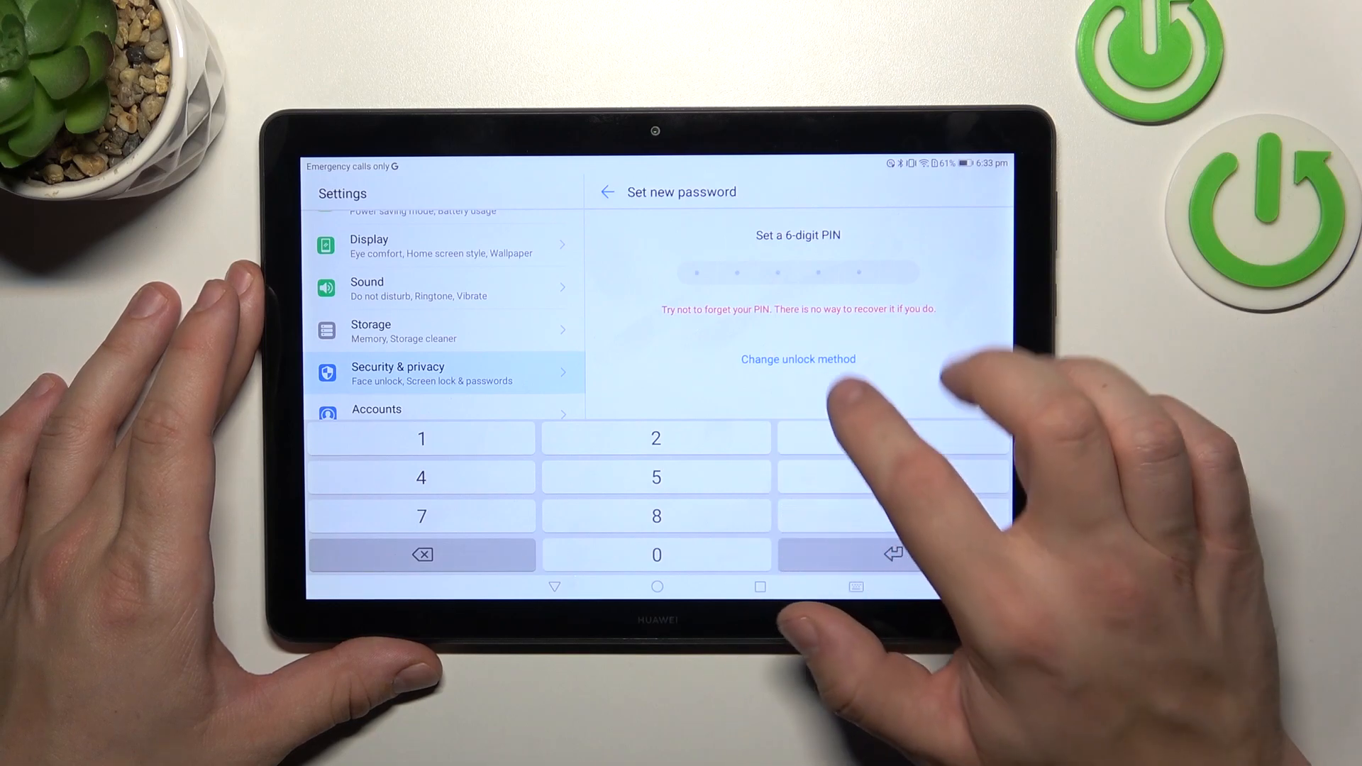
pyautogui.click(797, 359)
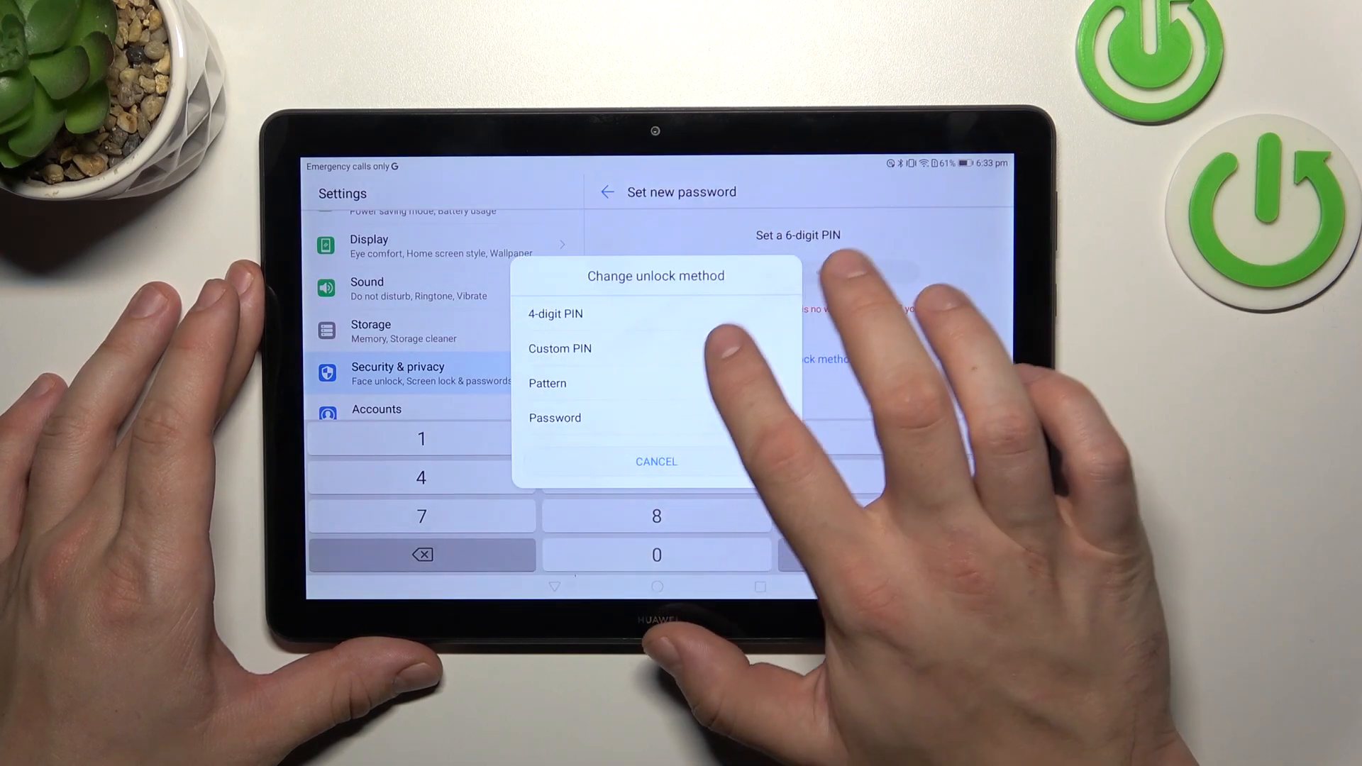
pyautogui.click(554, 417)
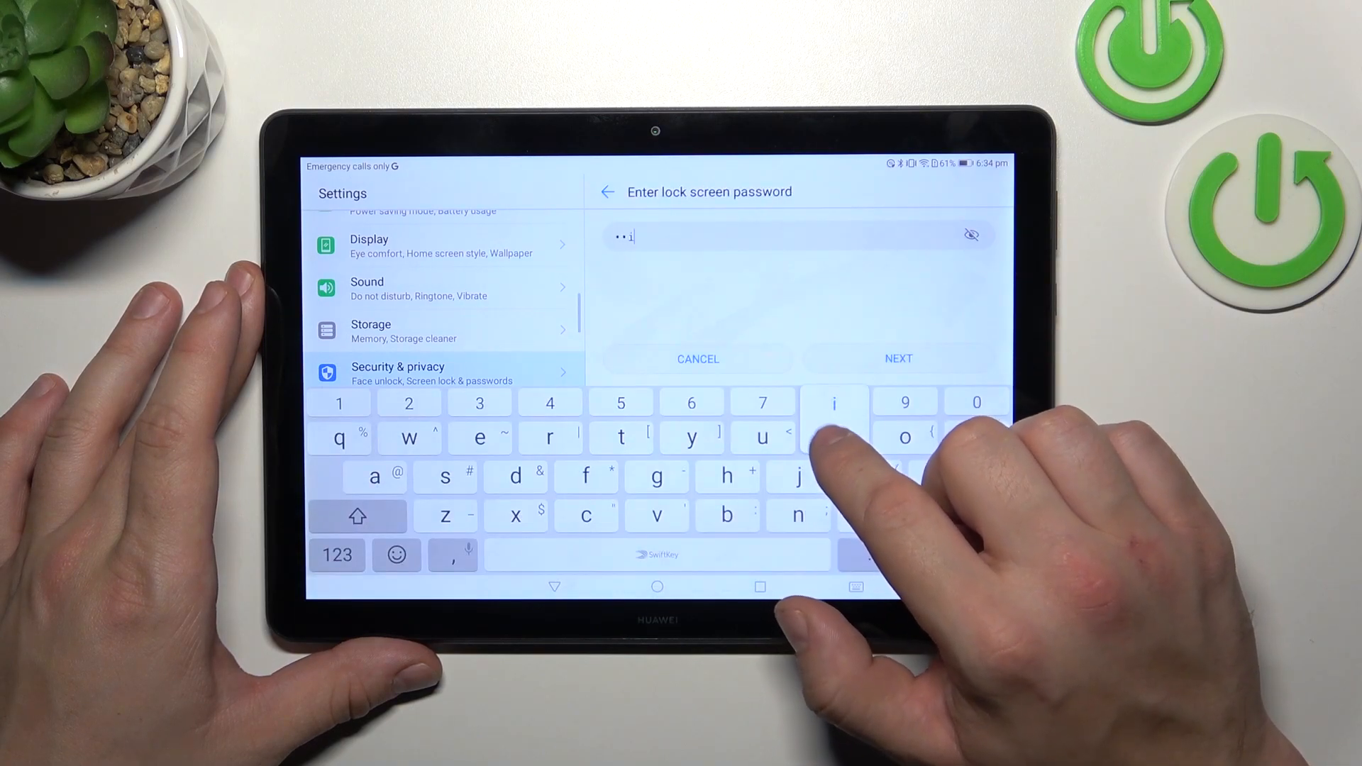
pyautogui.click(898, 358)
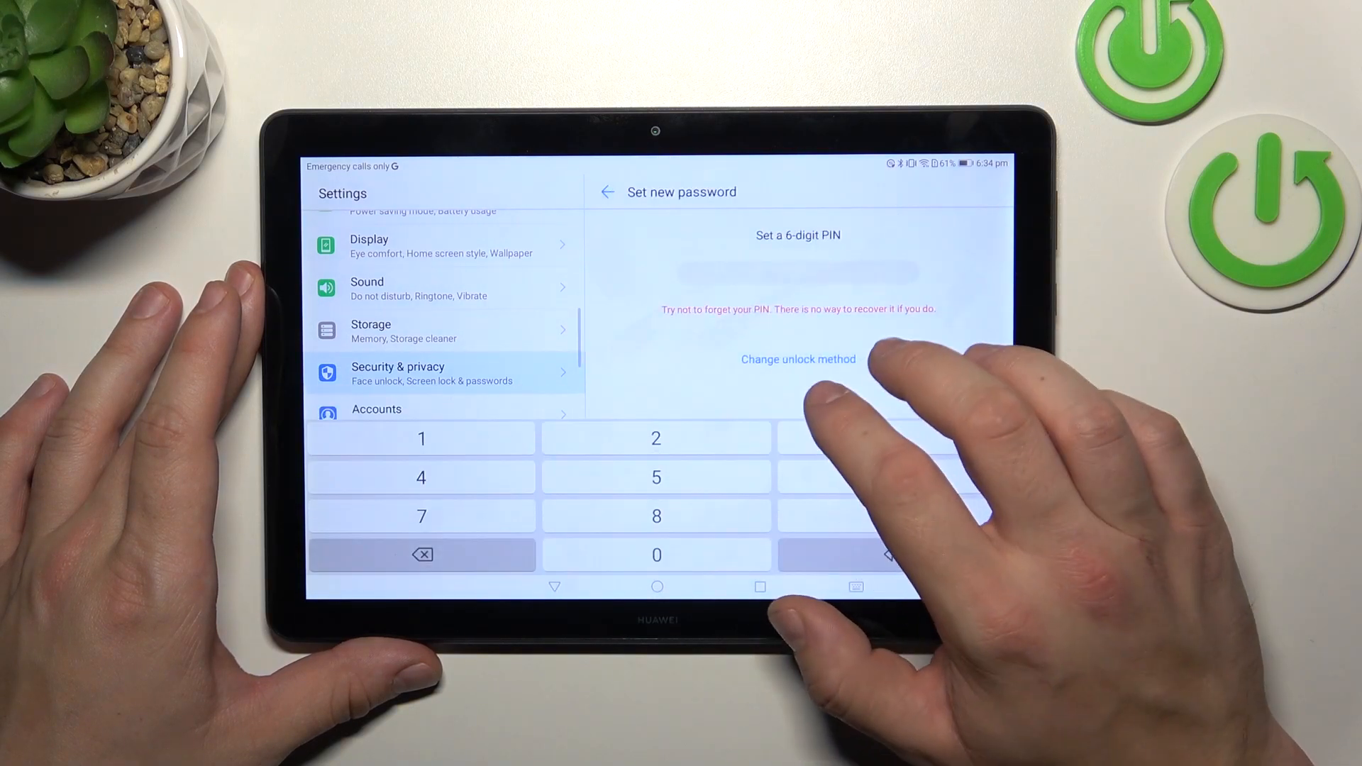
# Choose Pattern as the unlock method and set the pattern.
pyautogui.click(797, 359)
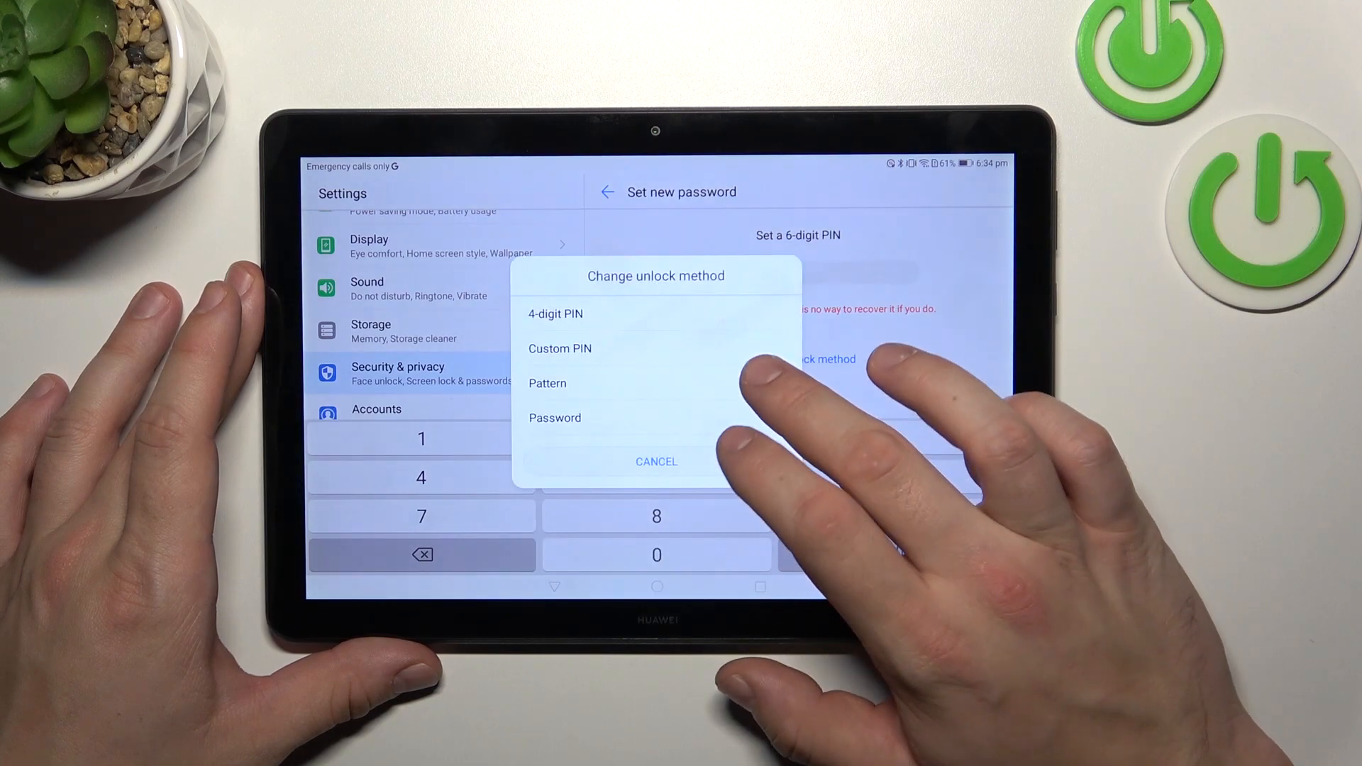
pyautogui.click(547, 383)
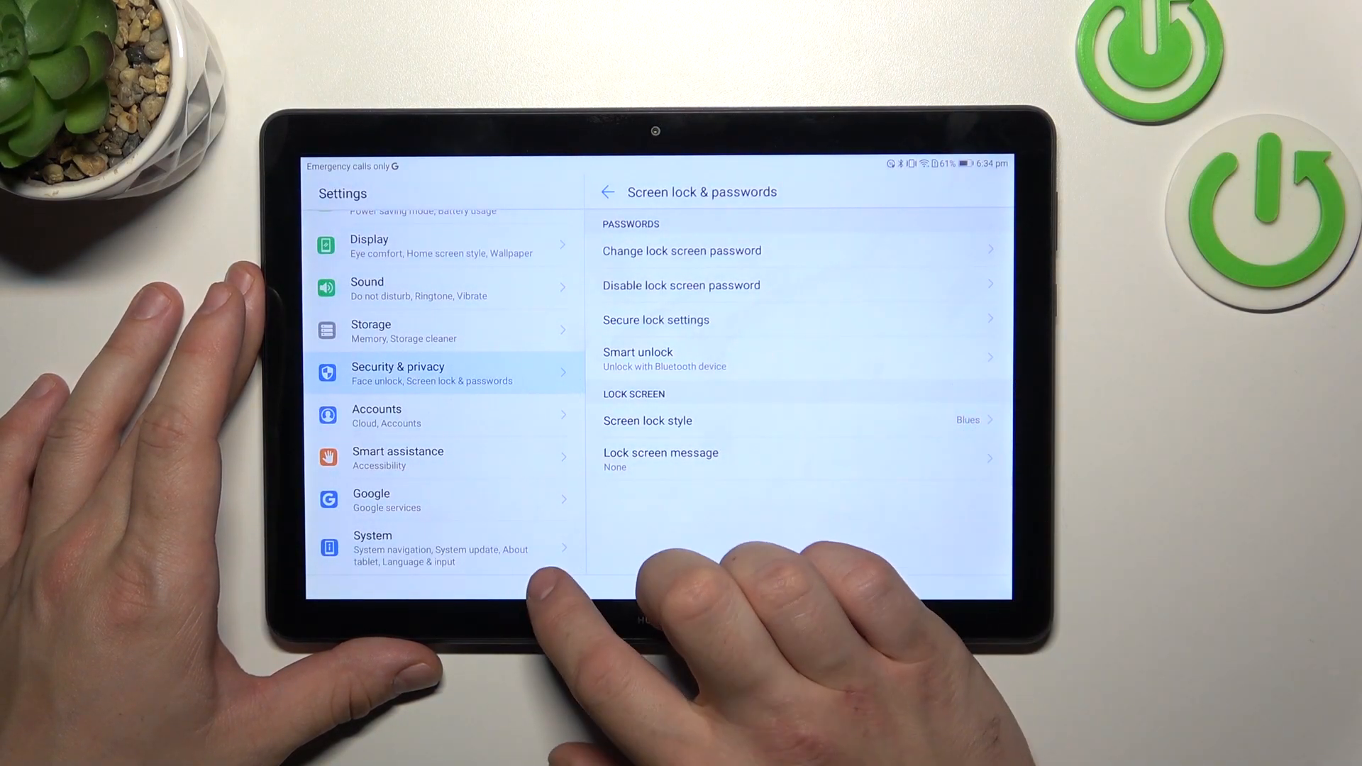
# Open Face unlock and allow the disclaimer to begin face scanning.
pyautogui.click(607, 192)
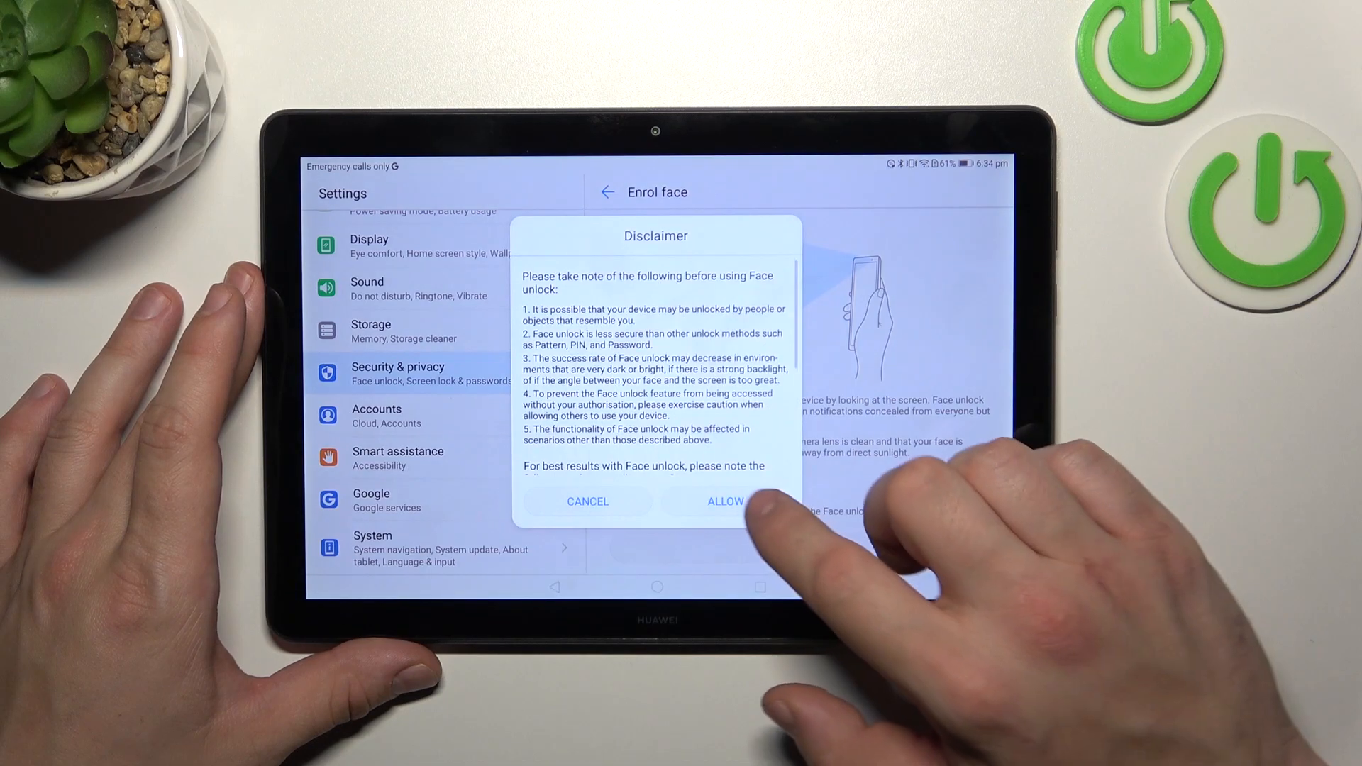
pyautogui.click(724, 502)
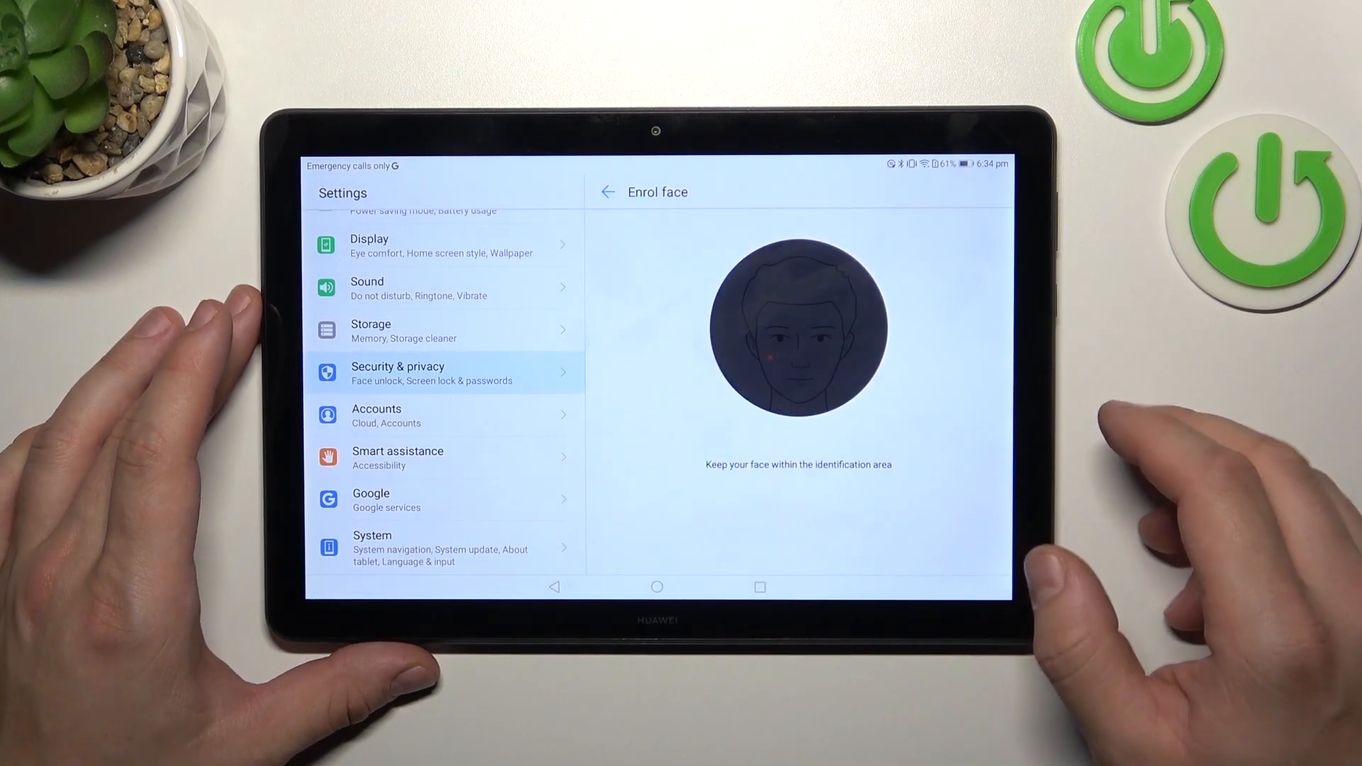